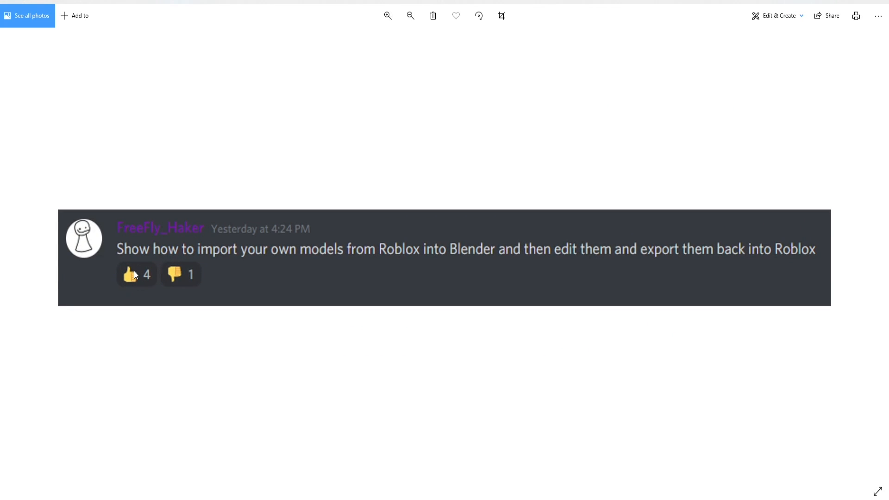
mouse_move(354, 255)
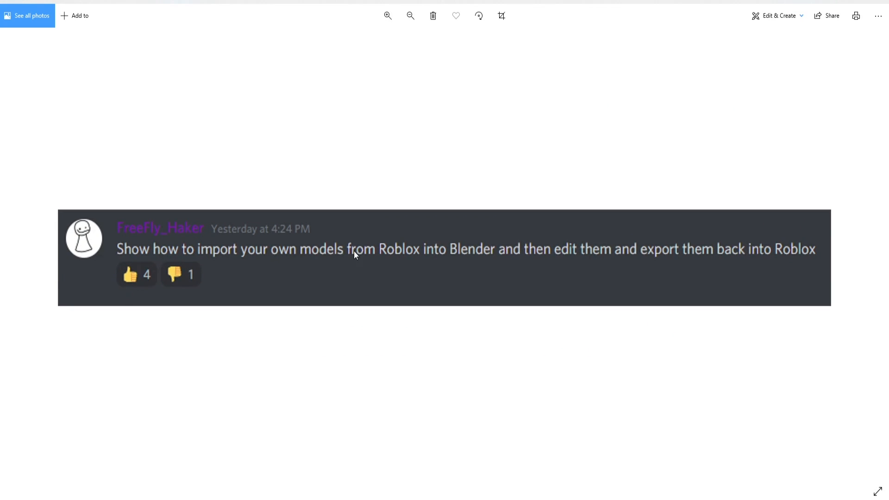
mouse_move(555, 250)
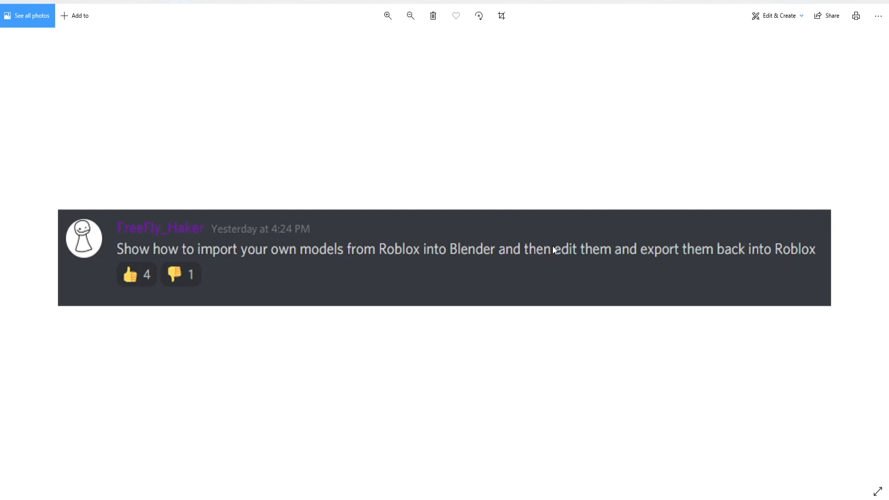
mouse_move(676, 238)
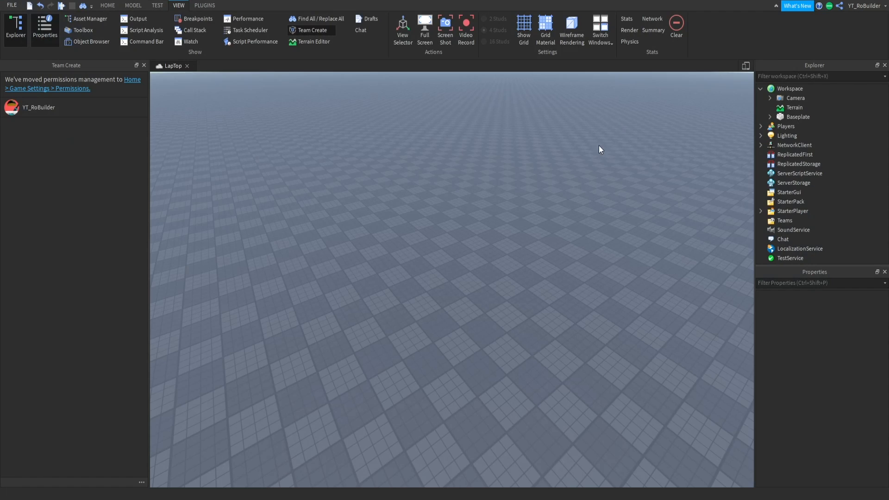
mouse_move(90, 18)
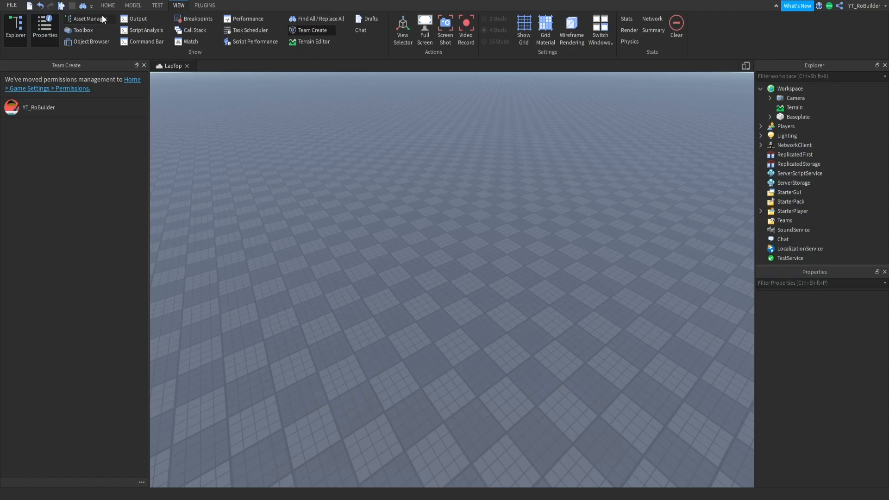
Insert the Car mesh from the Toolbox (search 'me') onto the baseplate and frame the whole car
left_click(82, 29)
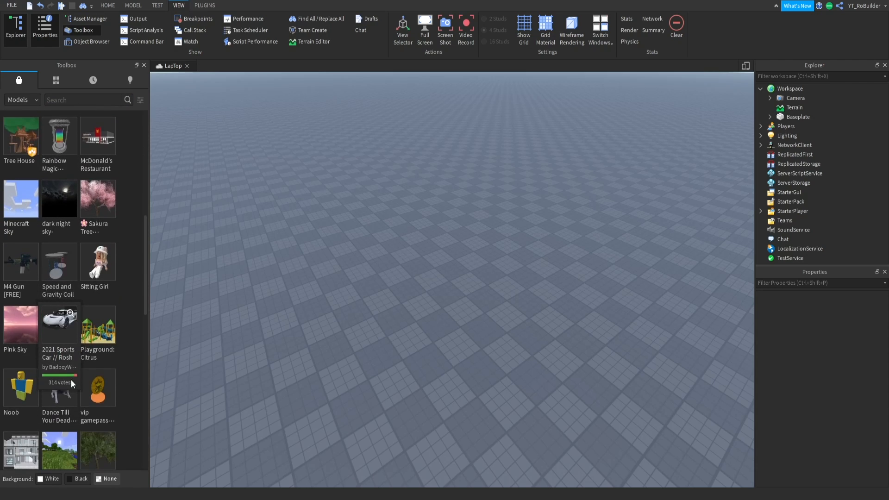
scroll("down", 3)
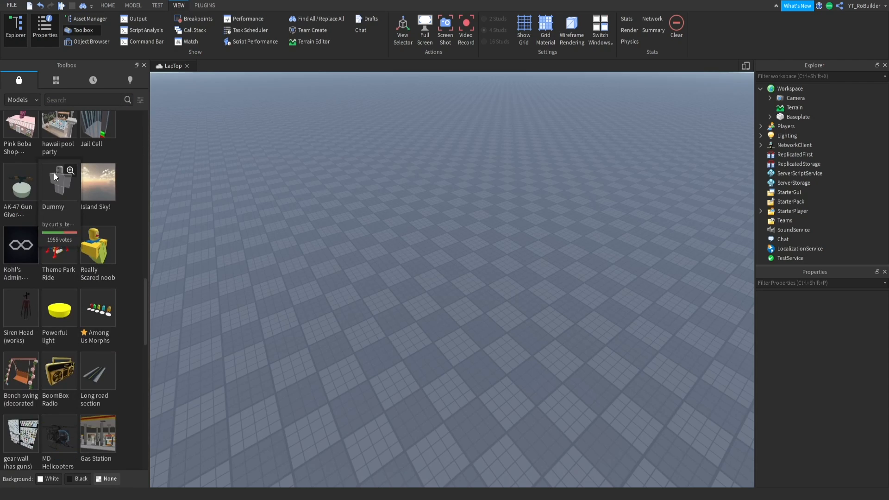
type("mesh")
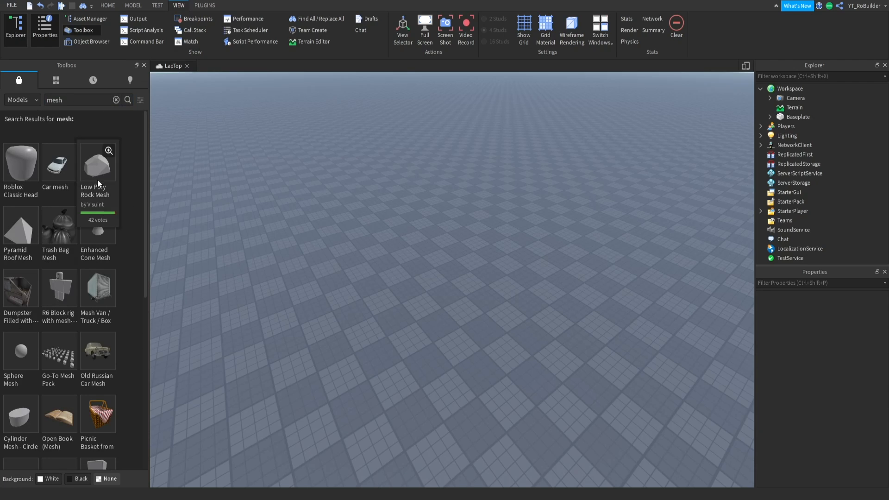
mouse_move(243, 242)
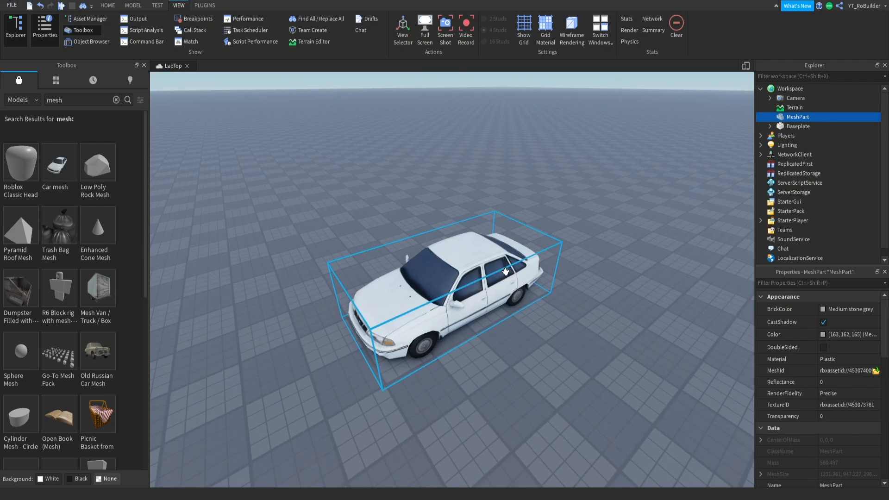
left_click_drag(505, 272, 482, 291)
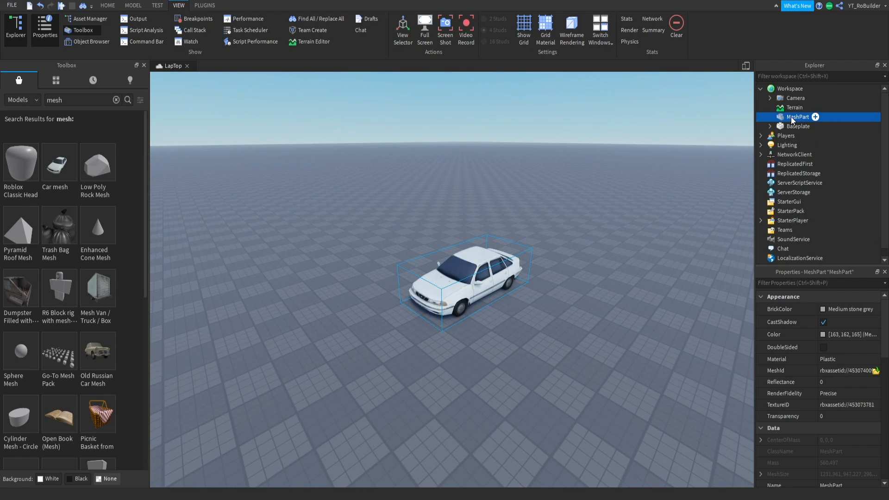
Bring up the context actions for the car MeshPart in Explorer
right_click(799, 116)
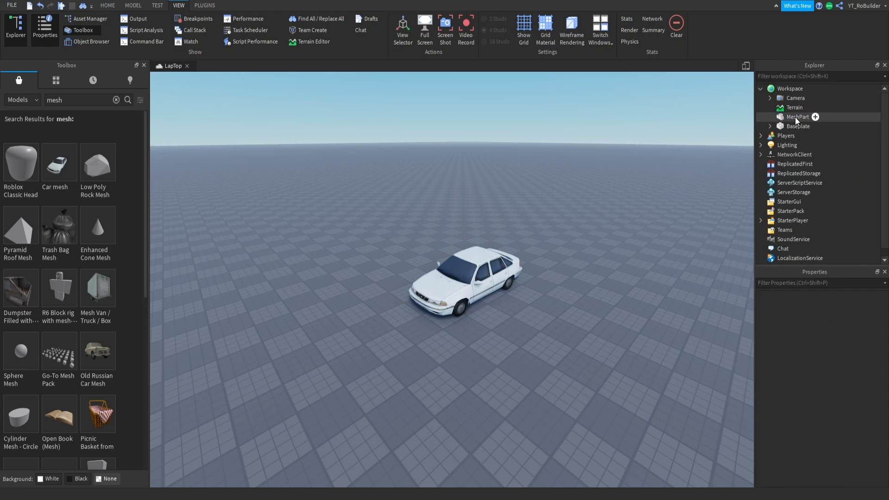
right_click(796, 117)
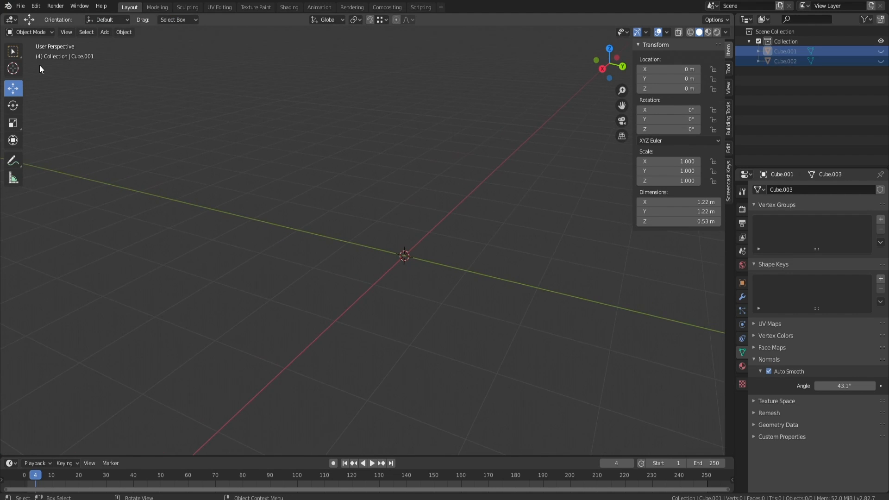
Import car.obj as Wavefront OBJ with the geometry option Split by Group enabled
left_click(20, 7)
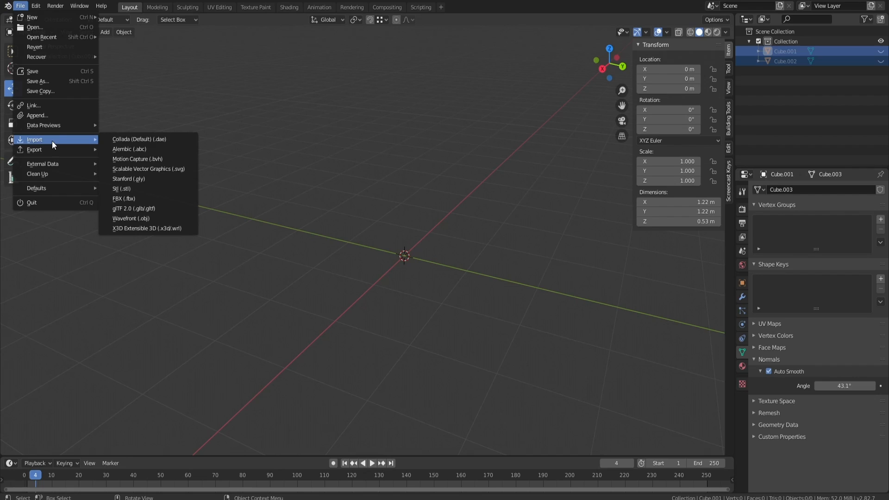
left_click(131, 219)
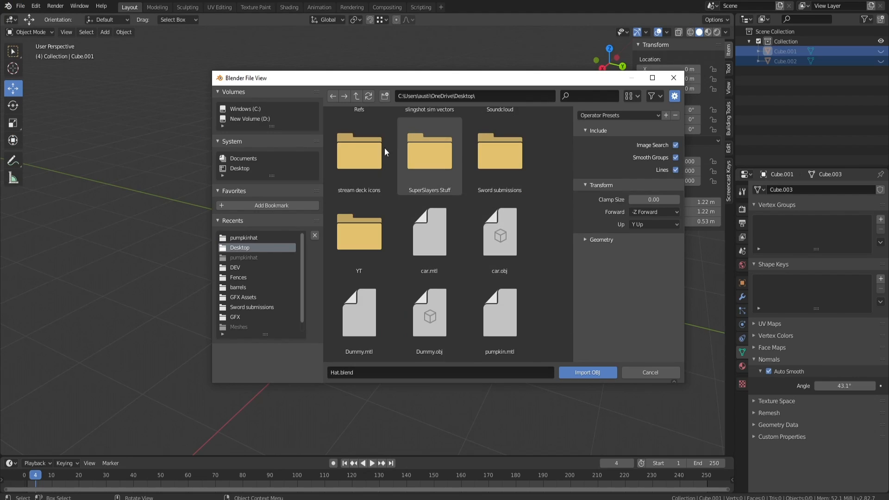
left_click(499, 232)
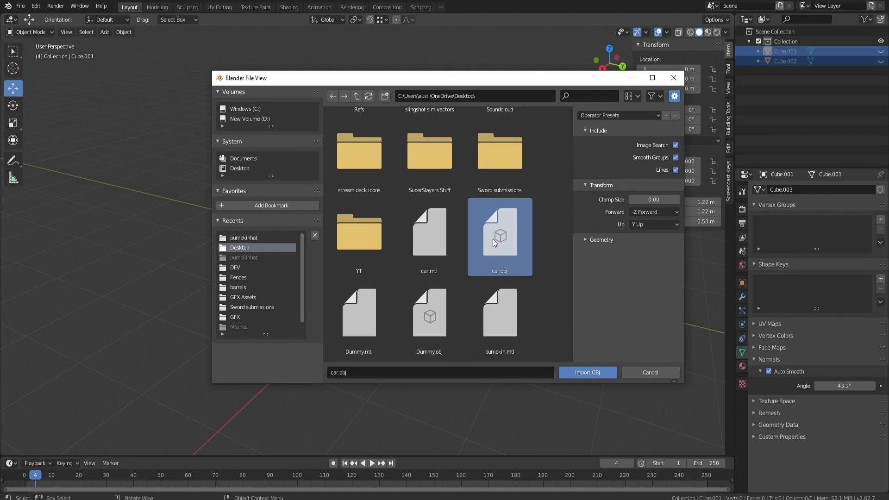
left_click(585, 239)
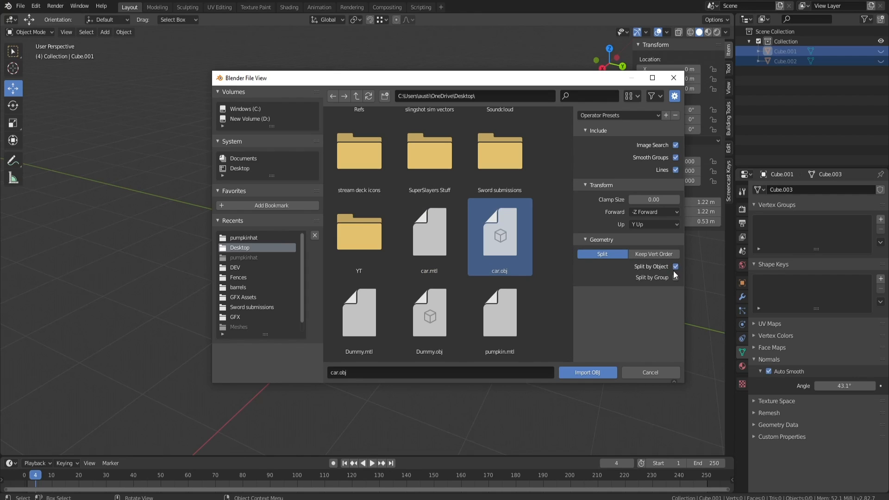
left_click(675, 277)
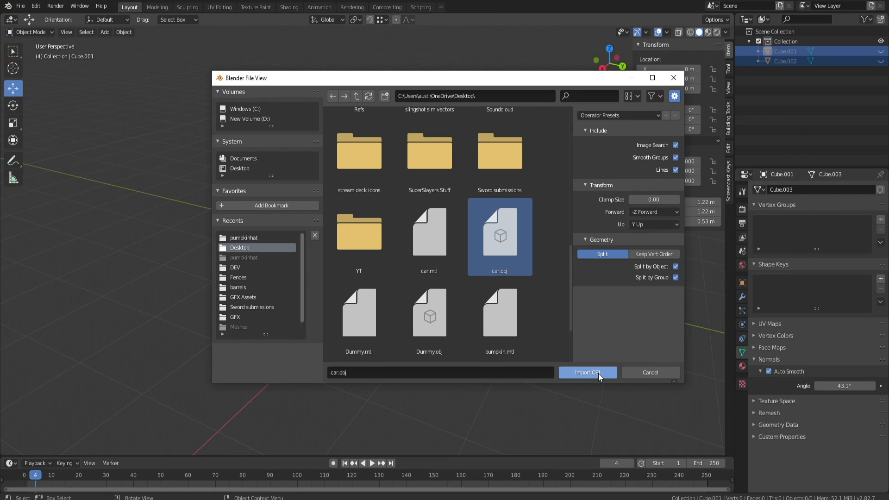
left_click(587, 372)
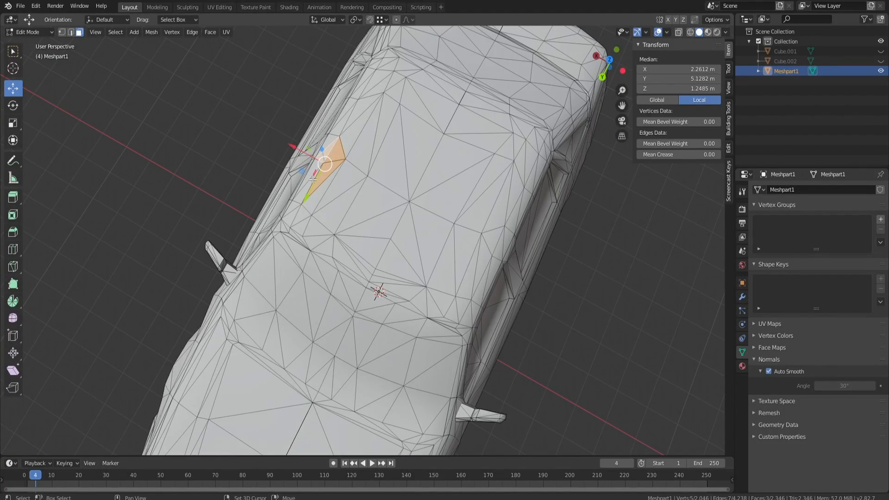
Extrude rear faces upward in Edit Mode, shaping the spoiler supports and wing
left_click_drag(326, 165, 320, 170)
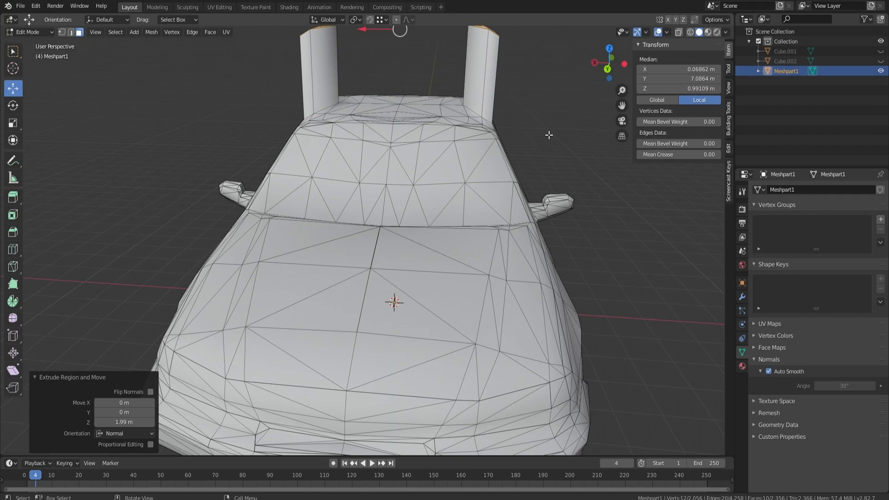
key("m")
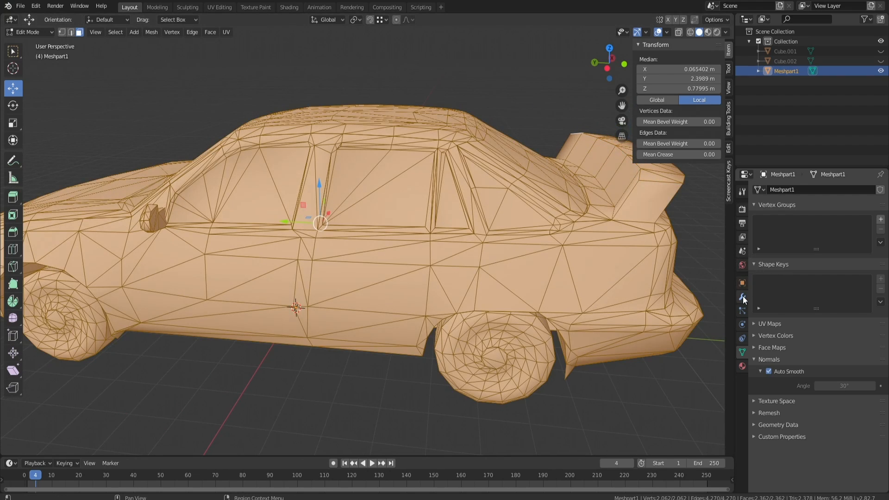
Add a Remesh modifier to the car mesh and view its side in Object Mode
left_click(794, 189)
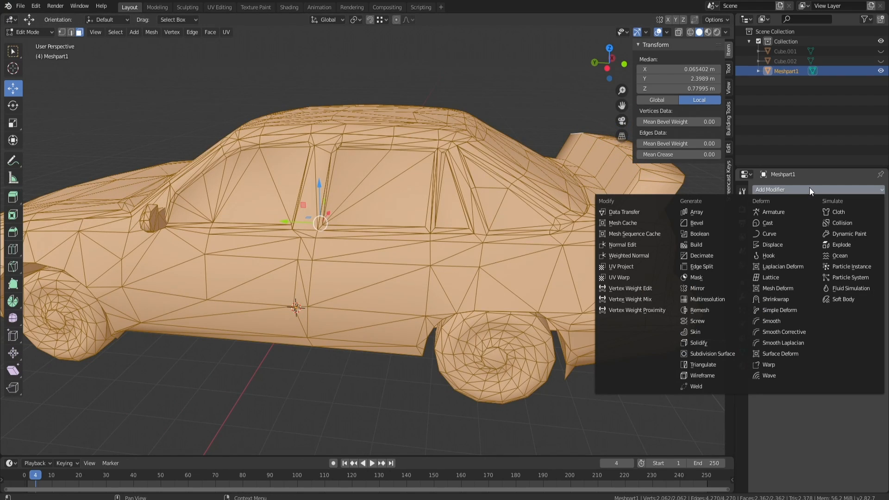
left_click(696, 309)
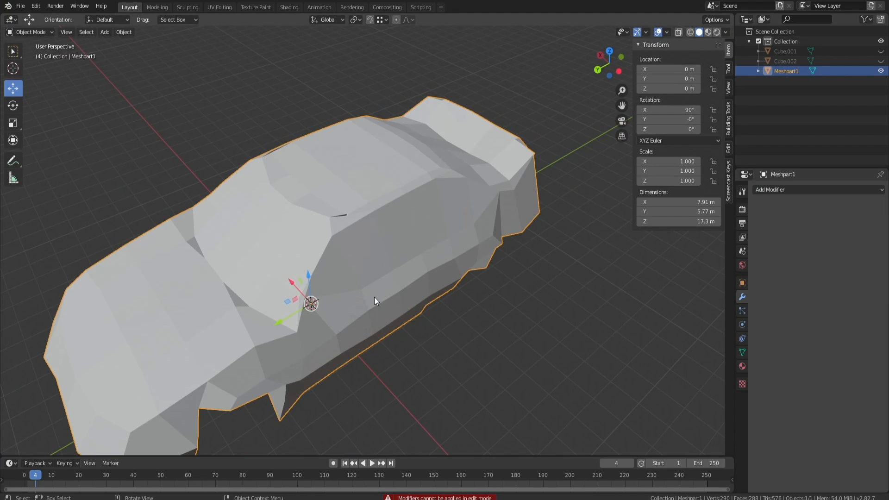
key("Tab")
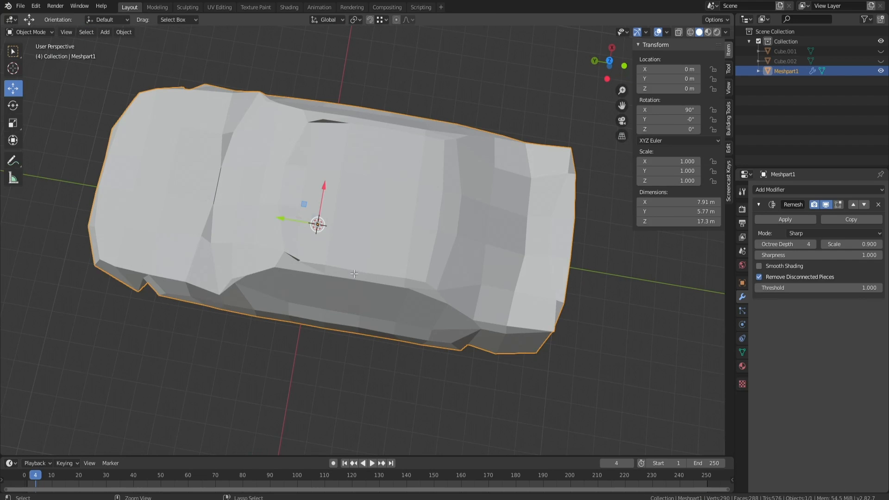
left_click_drag(354, 275, 498, 230)
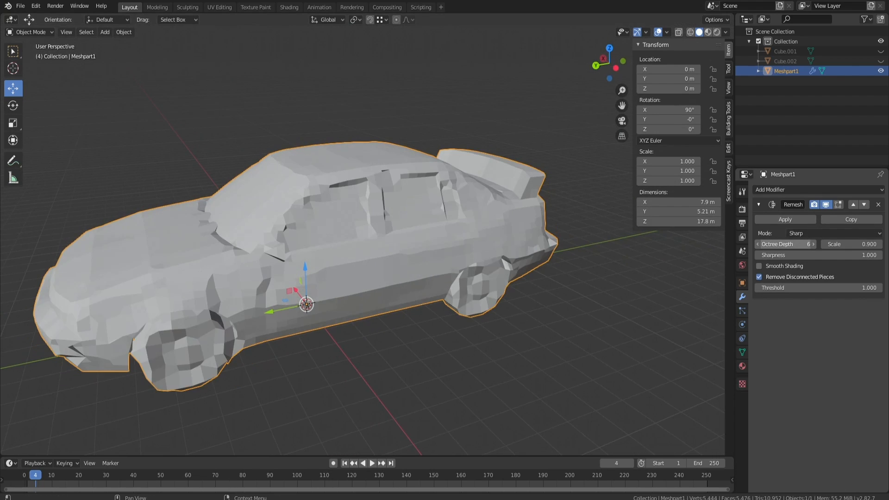
Tune the Remesh octree depth through 7, 2, 5 to 6 and nudge Scale around 0.9
left_click(813, 244)
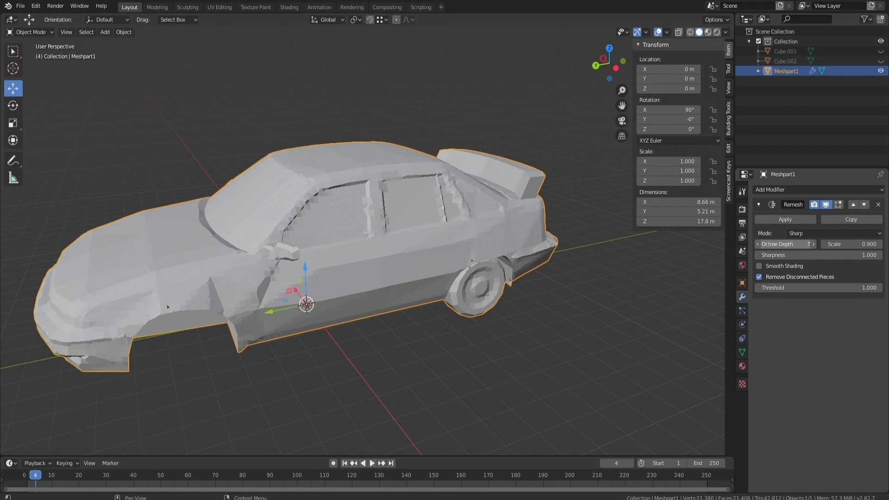
left_click(784, 220)
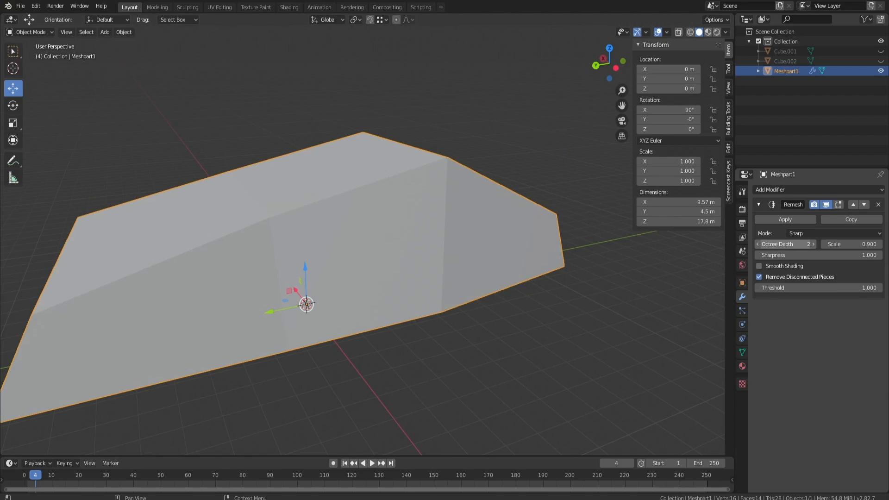
left_click(812, 244)
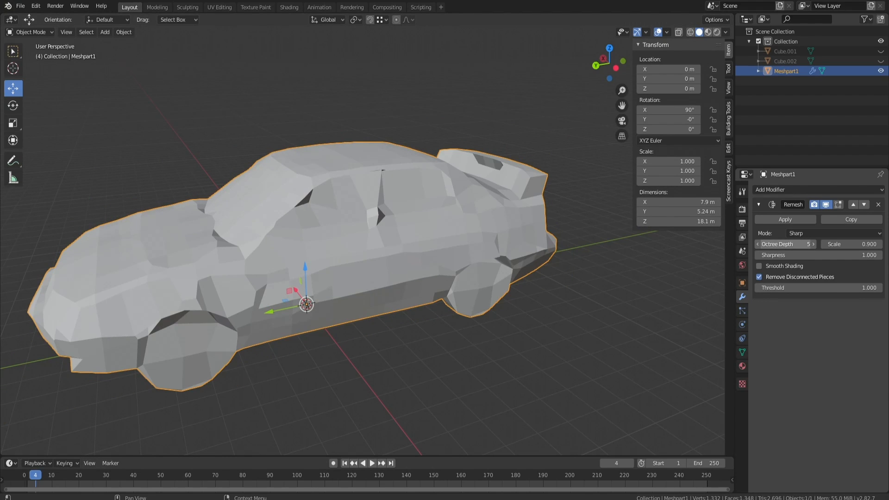
key("Tab")
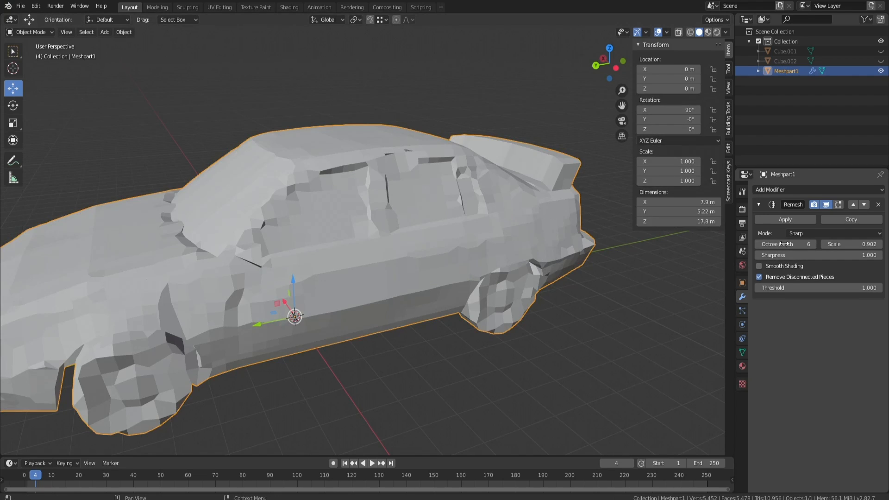
left_click_drag(840, 244, 848, 244)
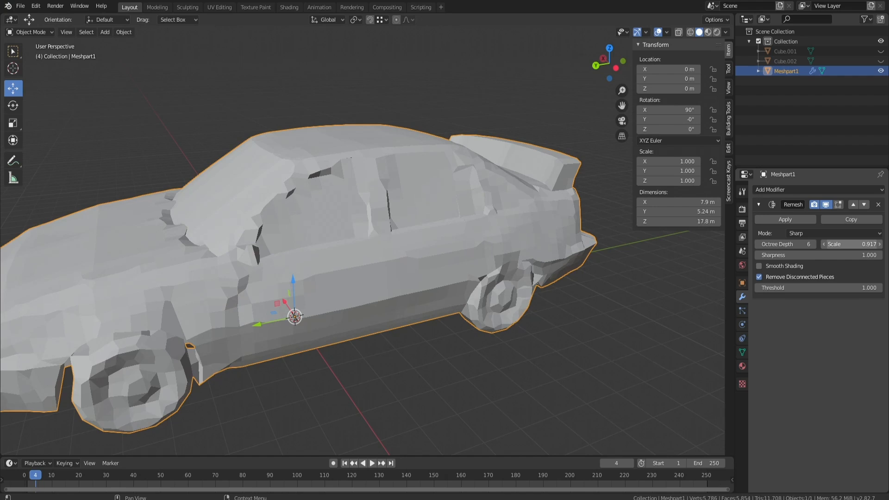
left_click_drag(868, 244, 856, 243)
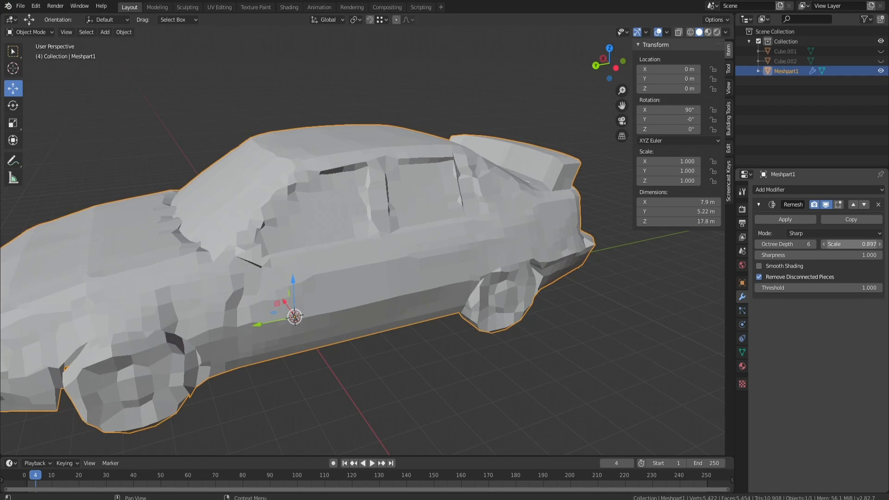
key("Tab")
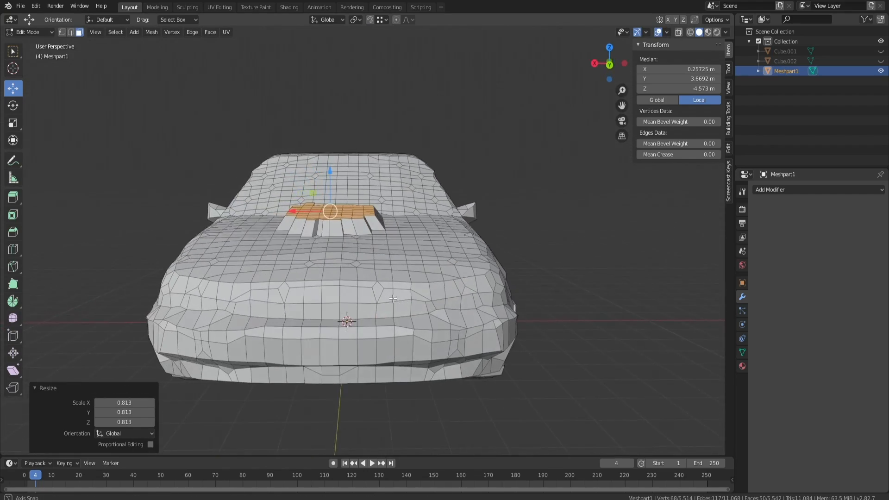
Extrude and scale hood faces into a scoop, then return to Object Mode
key("Tab")
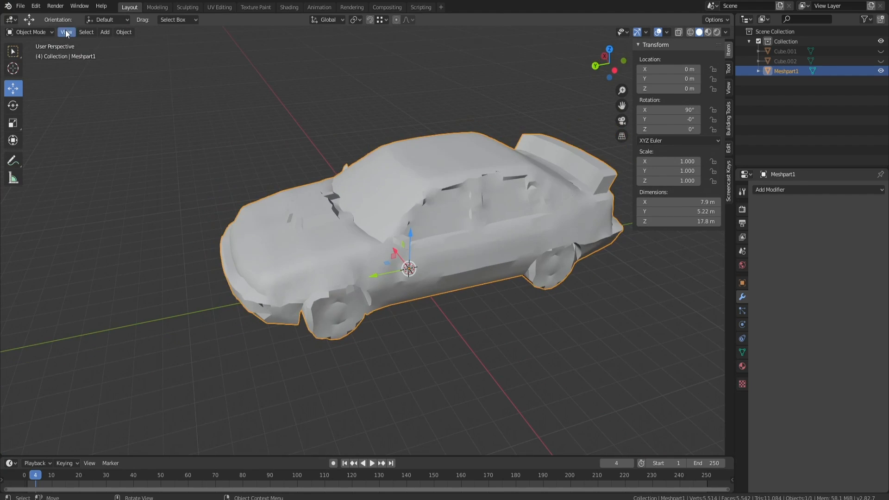
Export the edited car model via File > Export > FBX
left_click(20, 7)
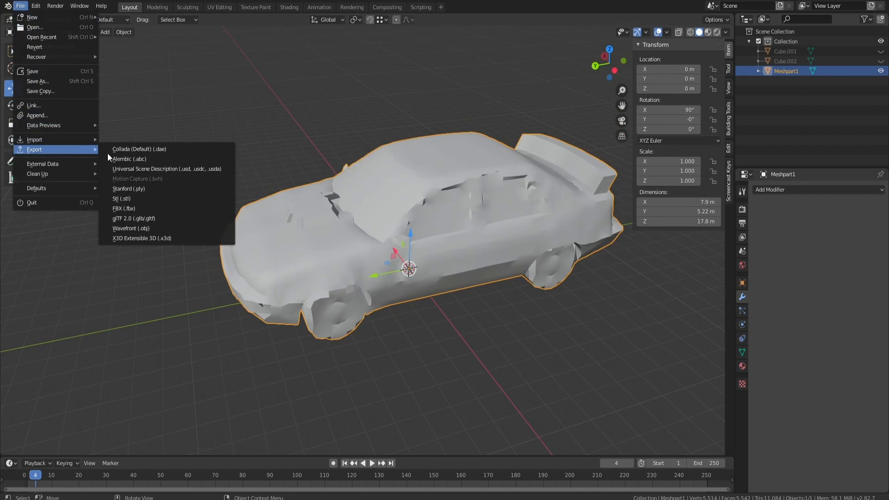
mouse_move(131, 228)
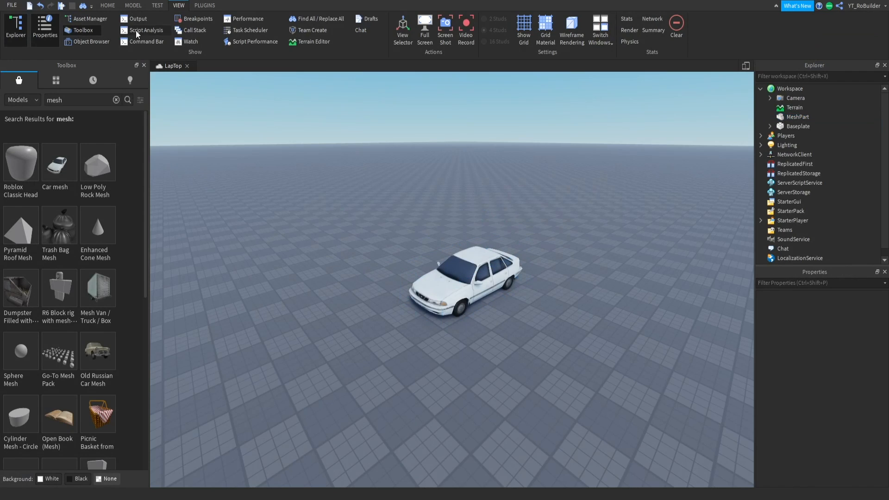
Bulk-import car fix.fbx through the Asset Manager and Apply All mesh import options
left_click(89, 19)
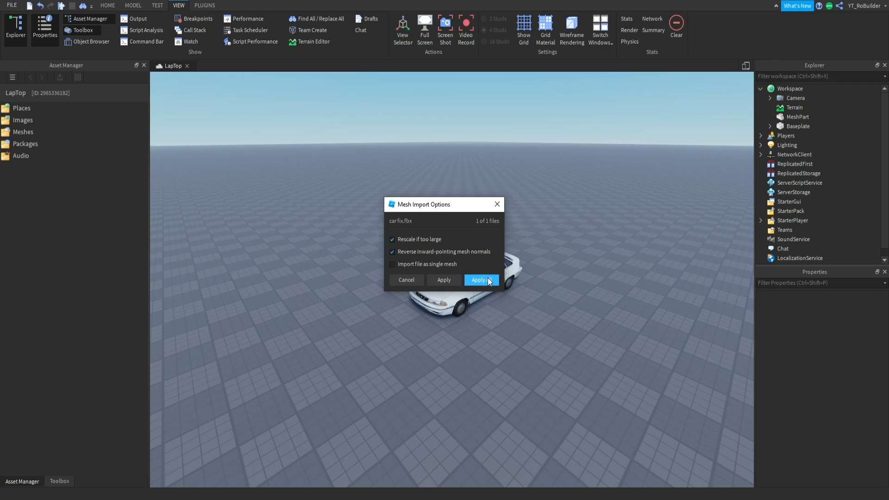
left_click(481, 279)
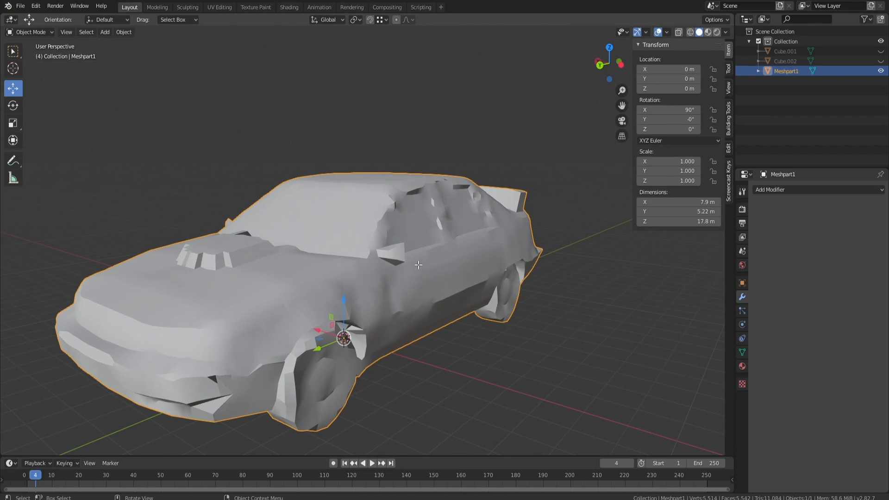
Add a reducing modifier such as Decimate to cut the car to a few hundred vertices, then re-export
key("Tab")
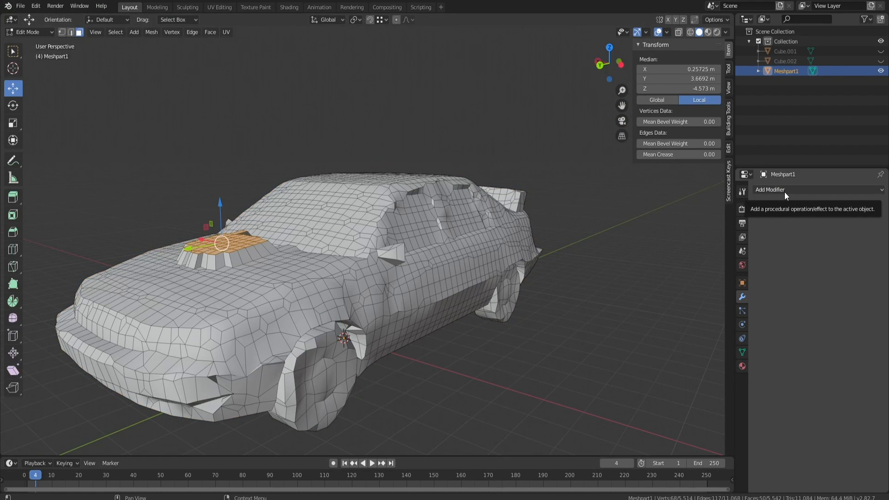
left_click(788, 189)
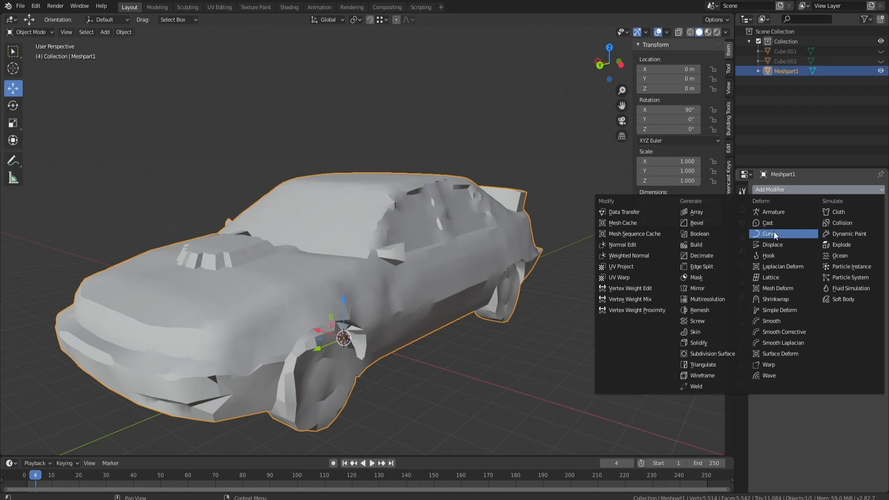
mouse_move(769, 256)
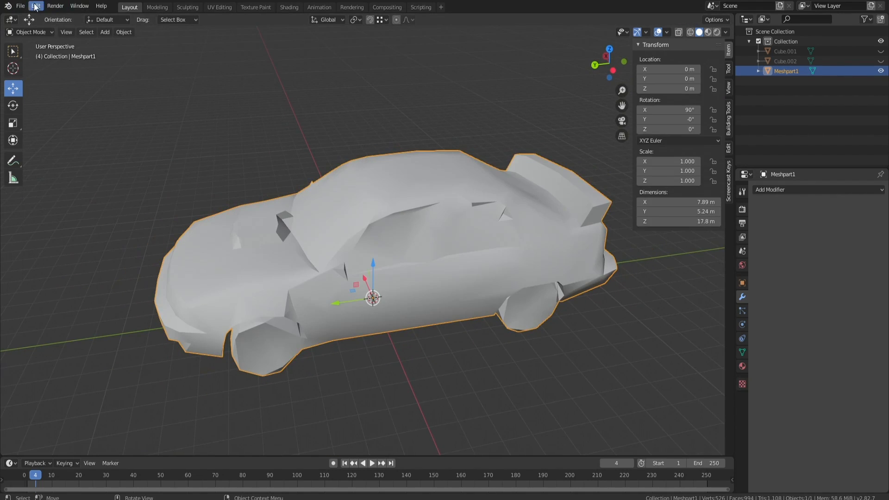
left_click(20, 6)
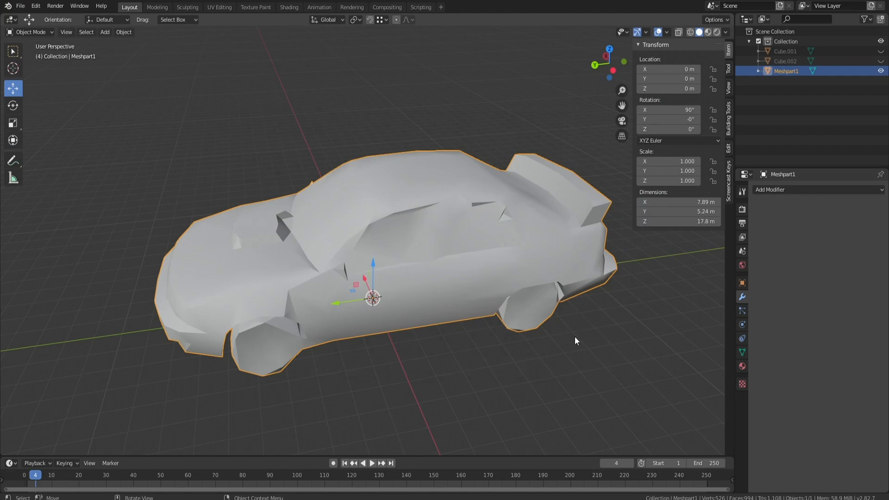
mouse_move(349, 362)
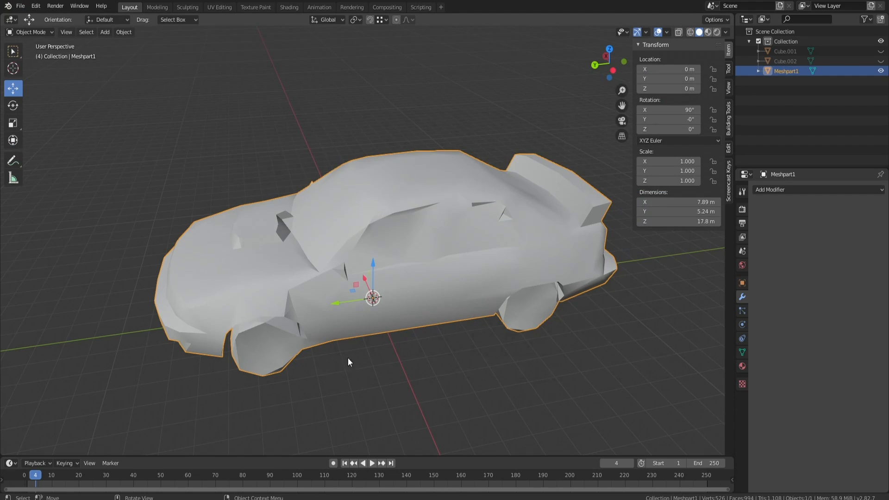
mouse_move(436, 300)
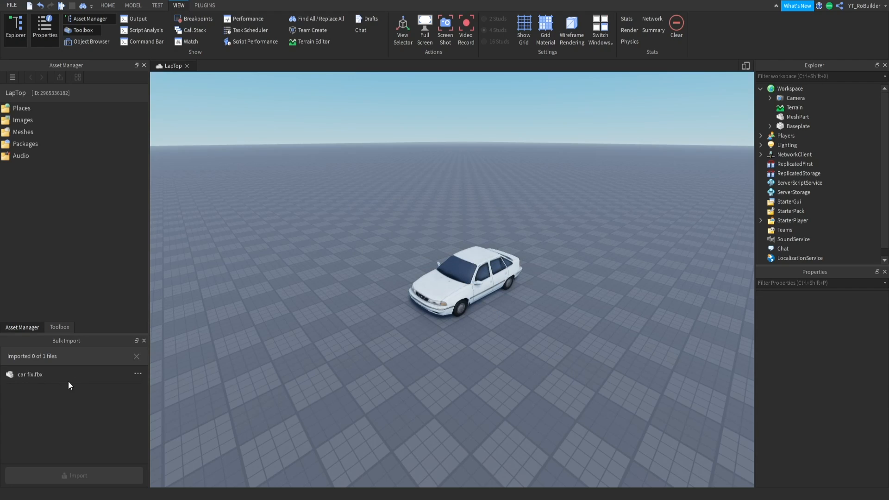
mouse_move(49, 385)
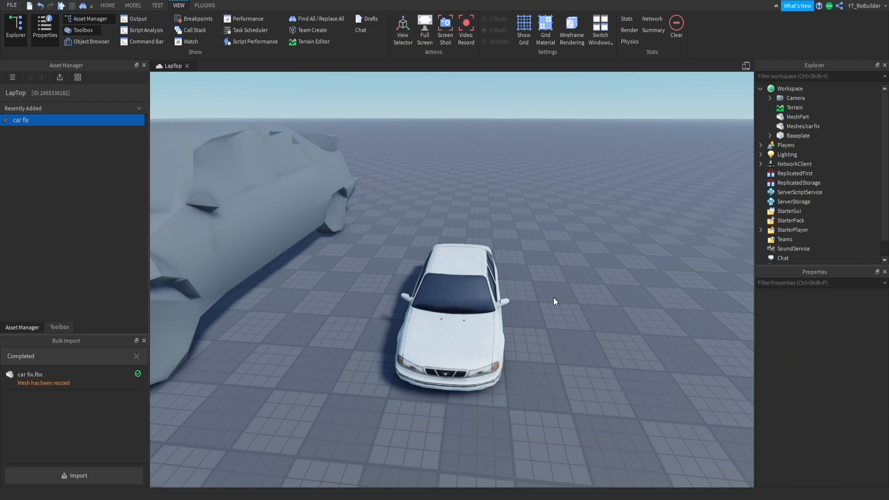
Select the imported car fix MeshPart, check its properties and view it beside the original white car
left_click(803, 126)
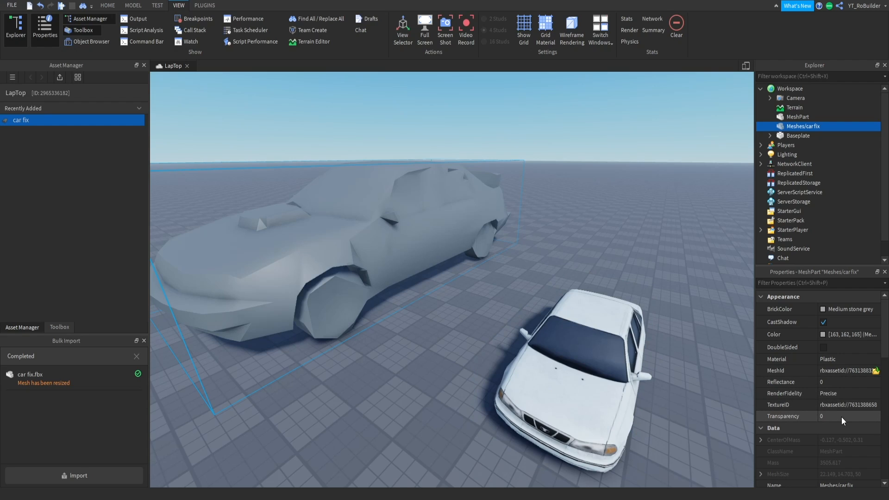
left_click(848, 404)
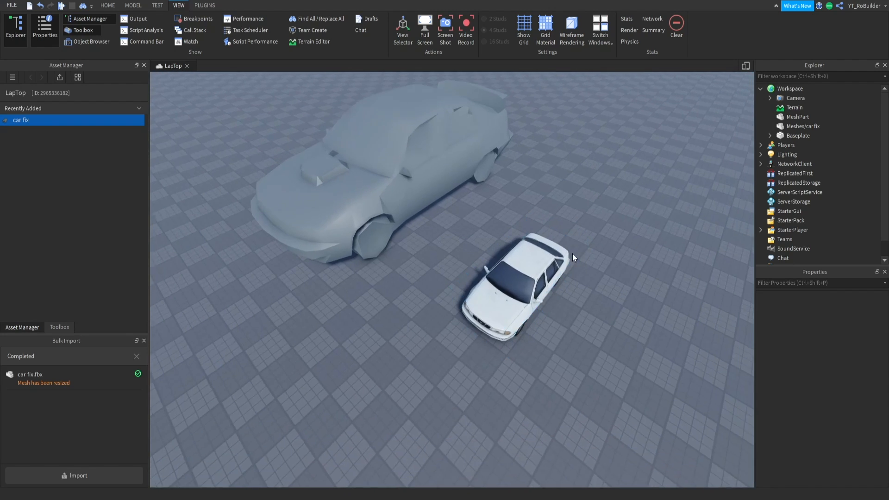
left_click_drag(573, 256, 476, 321)
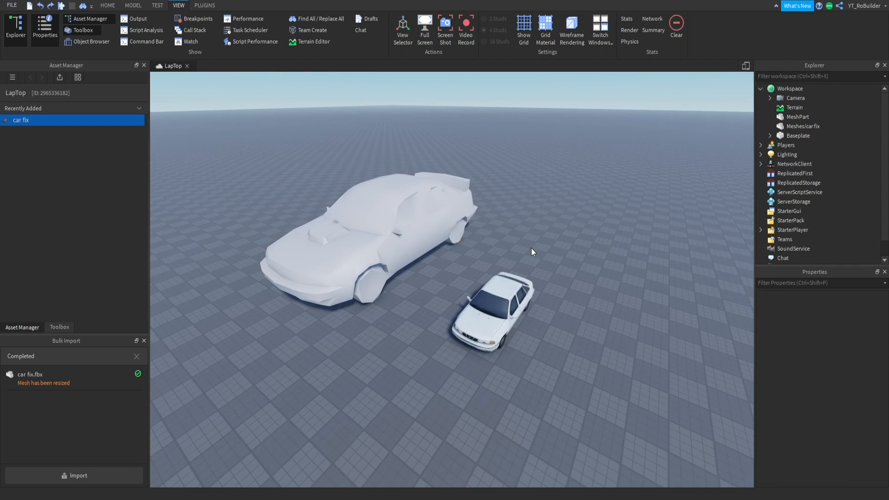
left_click(443, 223)
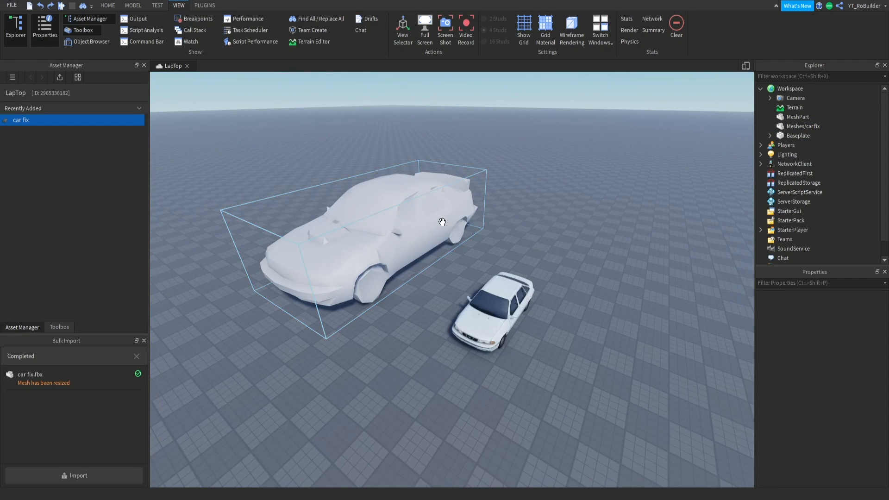